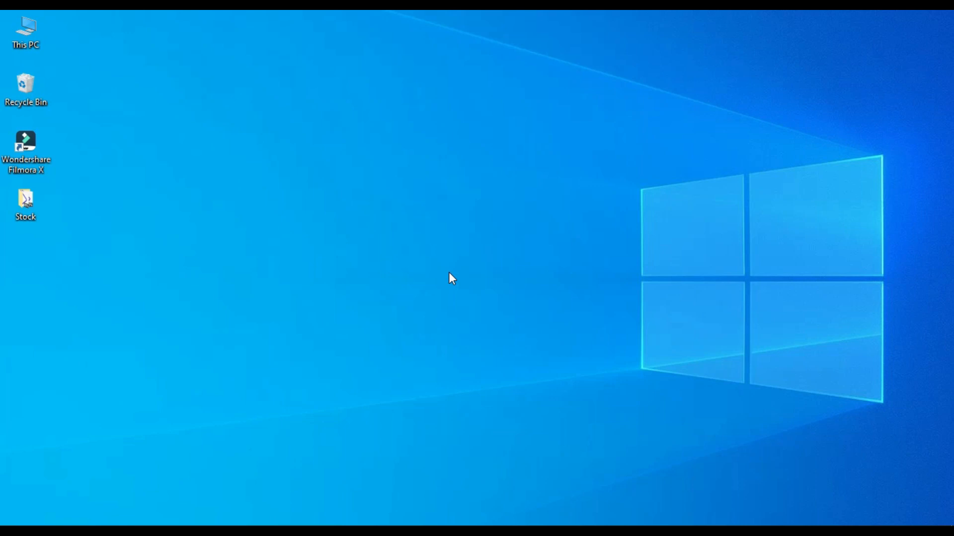
Launch Filmora X and import every clip from the Stock folder into the media library.
{"action": "double_click", "coordinate": [26, 137]}
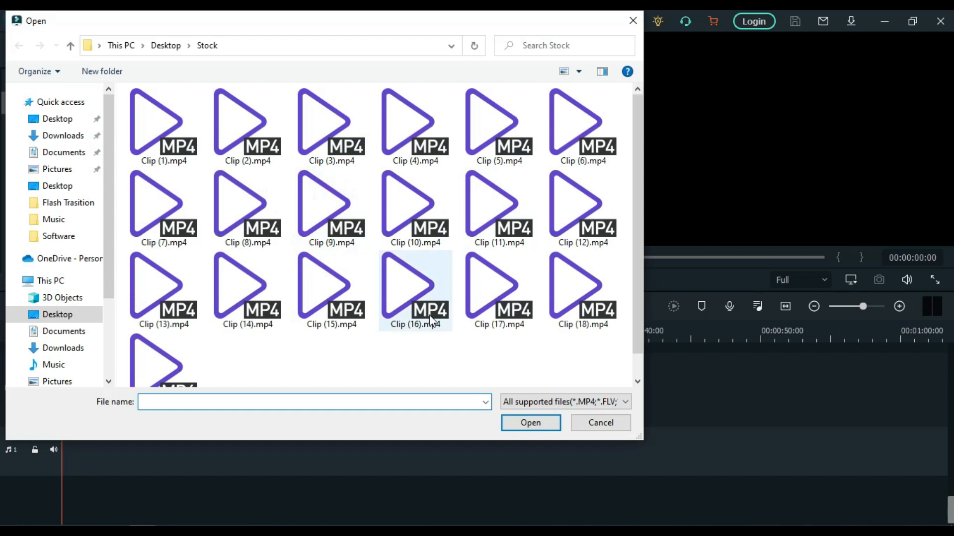
{"action": "key", "text": "ctrl+a"}
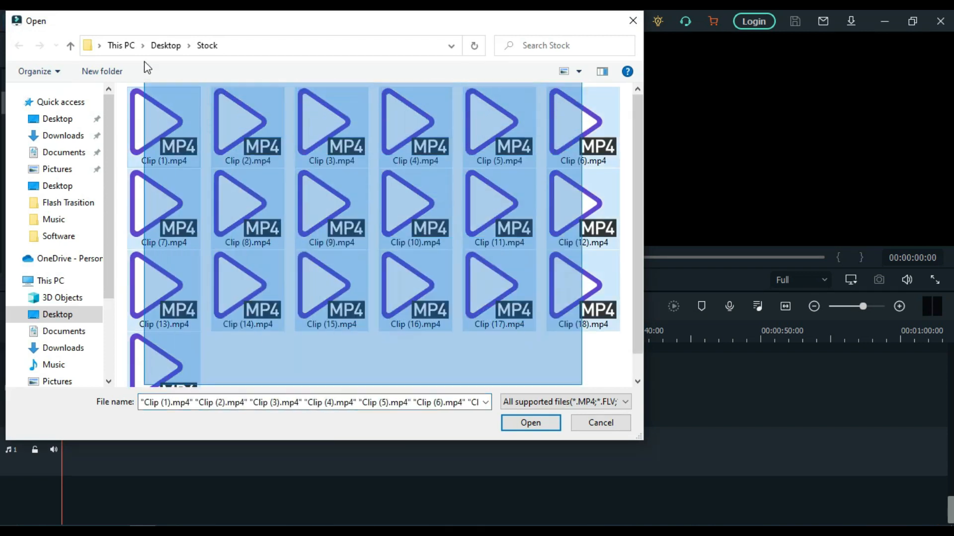
{"action": "left_click", "coordinate": [527, 418]}
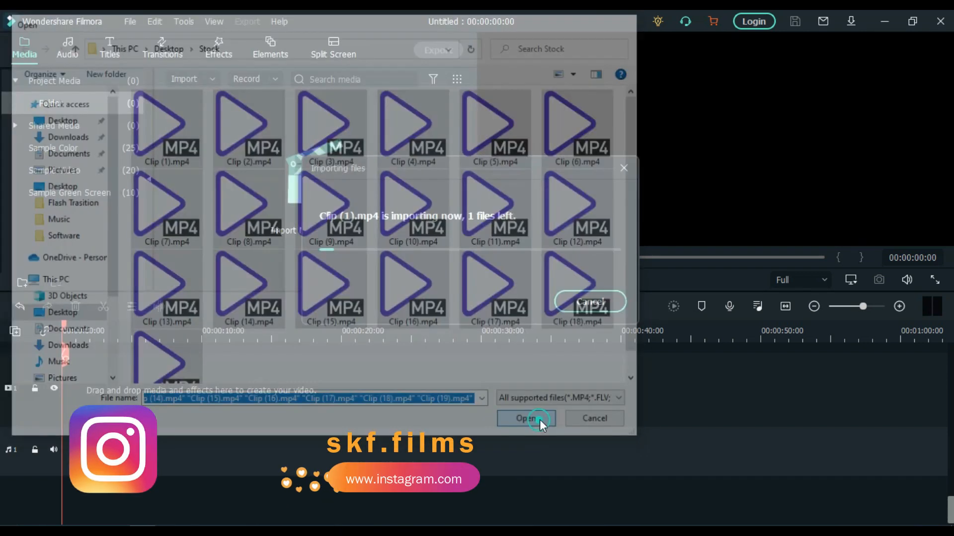
{"action": "left_click", "coordinate": [526, 418]}
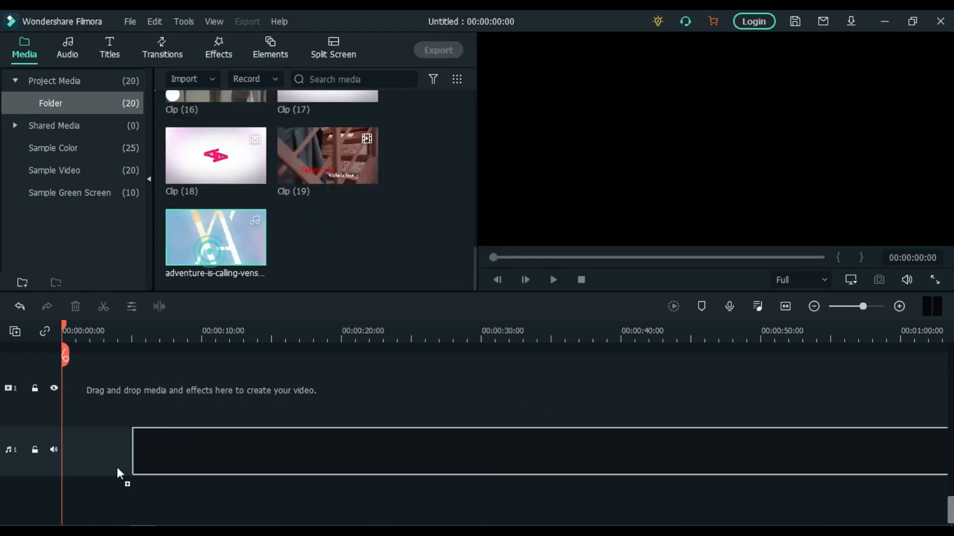
Lay the adventure music on the audio track, trim its intro, and add the stock clips above it.
{"action": "left_click_drag", "start_coordinate": [214, 237], "coordinate": [353, 450]}
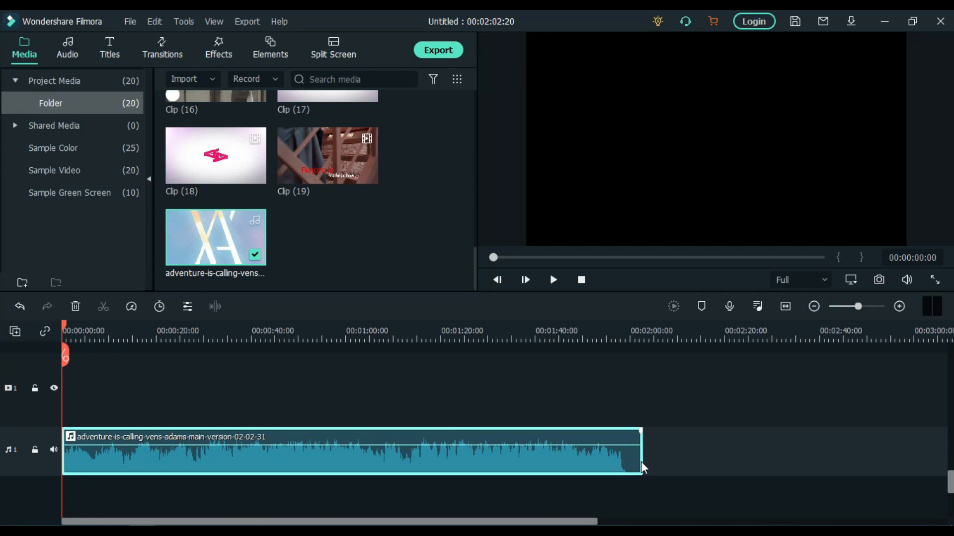
{"action": "left_click_drag", "start_coordinate": [64, 450], "coordinate": [125, 450]}
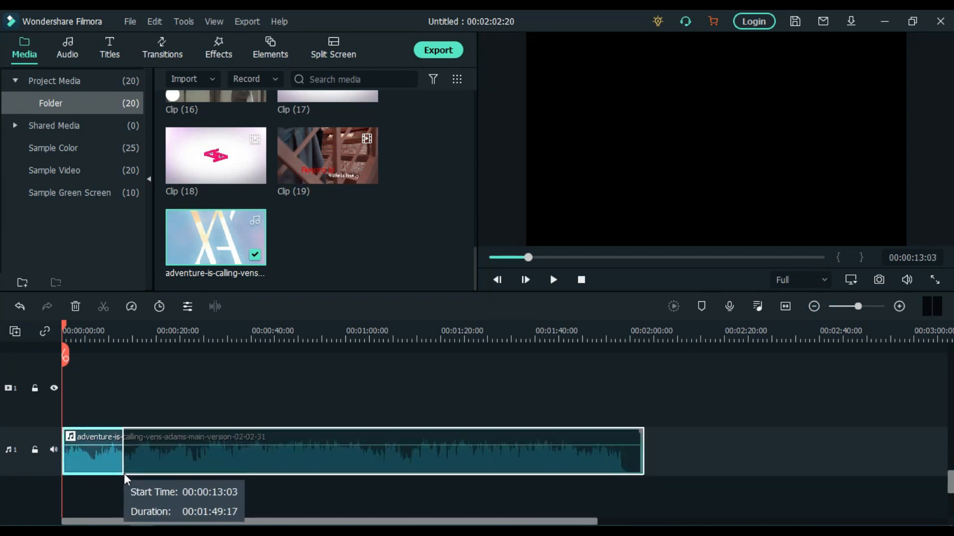
{"action": "left_click_drag", "start_coordinate": [642, 450], "coordinate": [578, 450]}
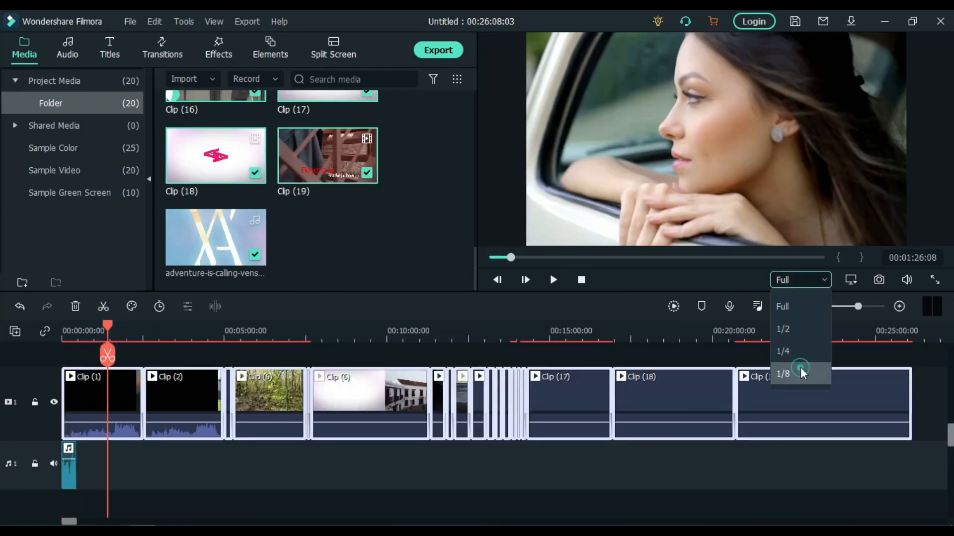
Drop preview quality to 1/8 and trim/split the beach clip on the music's beat.
{"action": "left_click", "coordinate": [783, 374]}
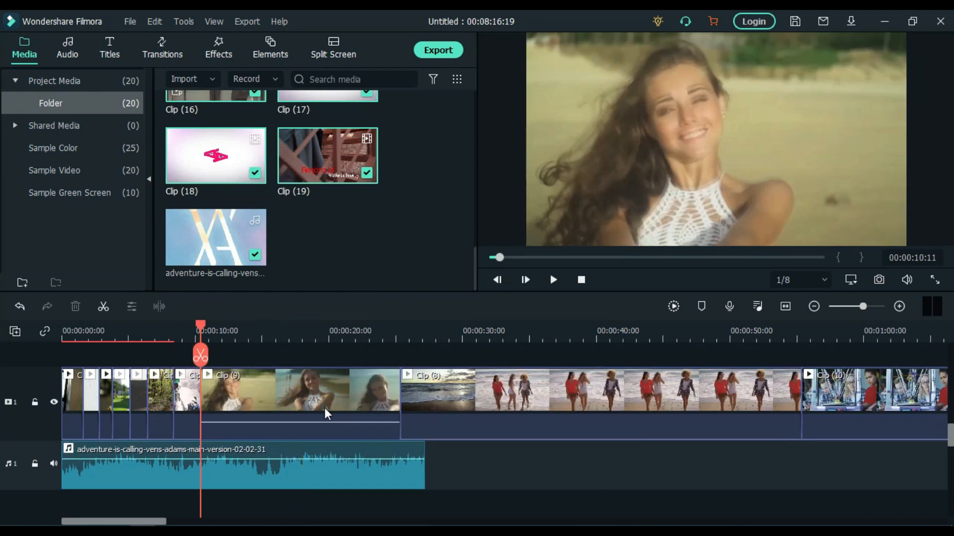
{"action": "left_click_drag", "start_coordinate": [201, 329], "coordinate": [280, 330]}
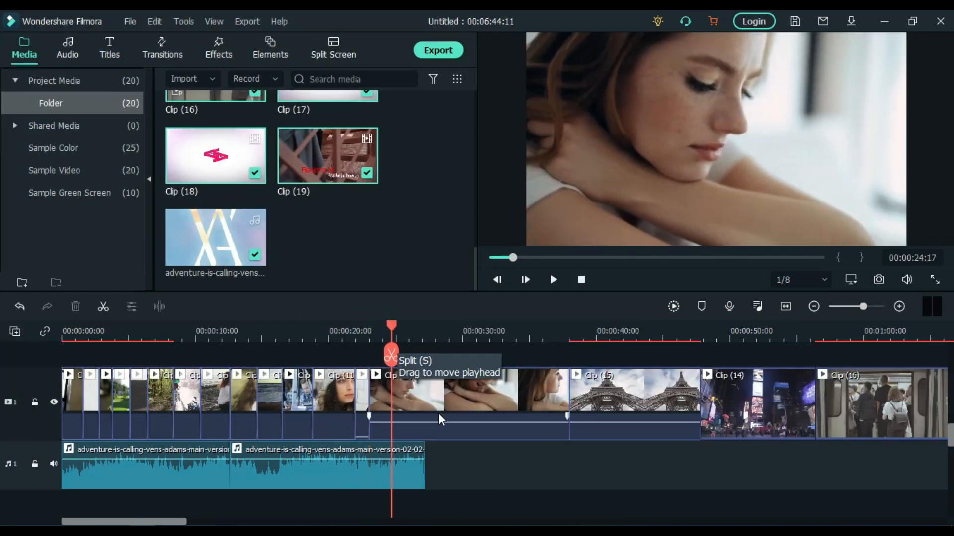
{"action": "left_click", "coordinate": [466, 416]}
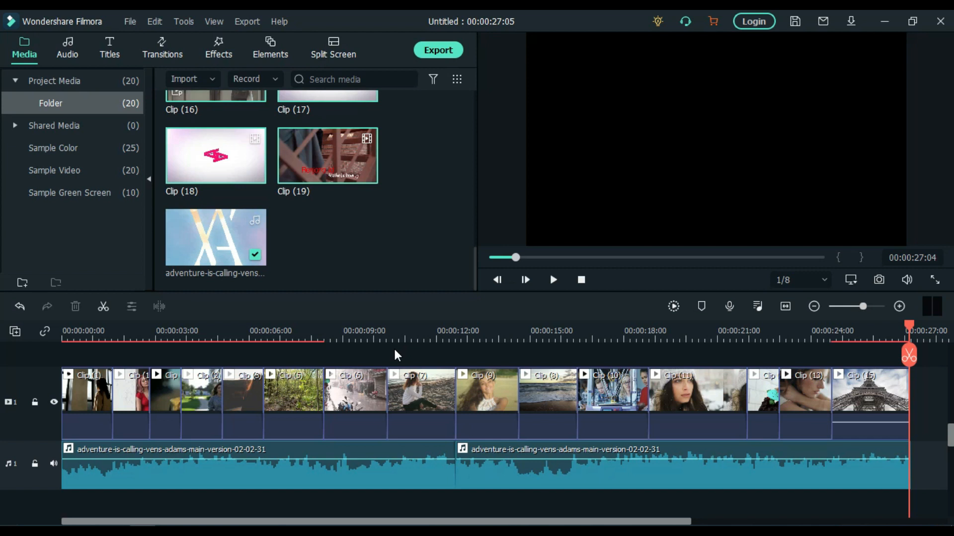
Search the Transitions library for 'flas' and pick the Flash transition for the clip joins.
{"action": "left_click", "coordinate": [162, 48]}
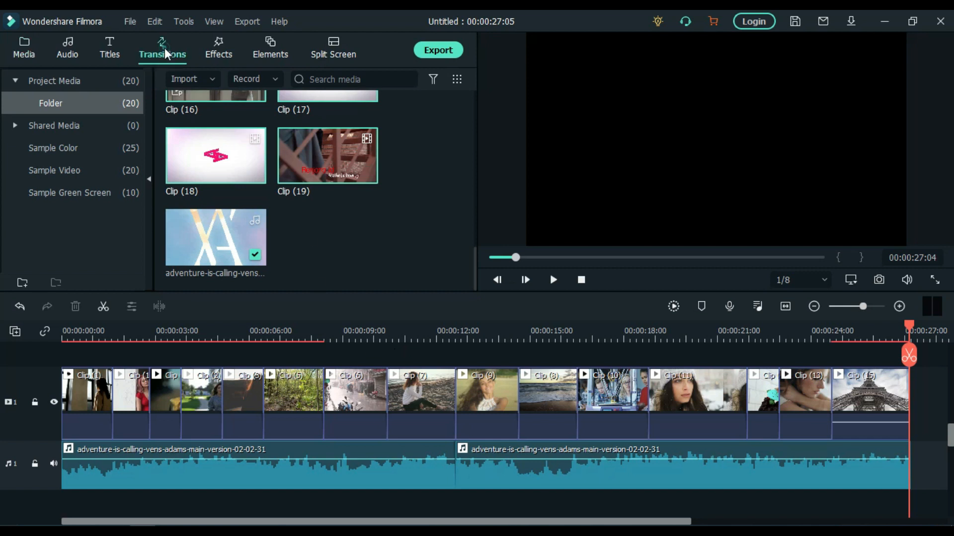
{"action": "left_click", "coordinate": [162, 46]}
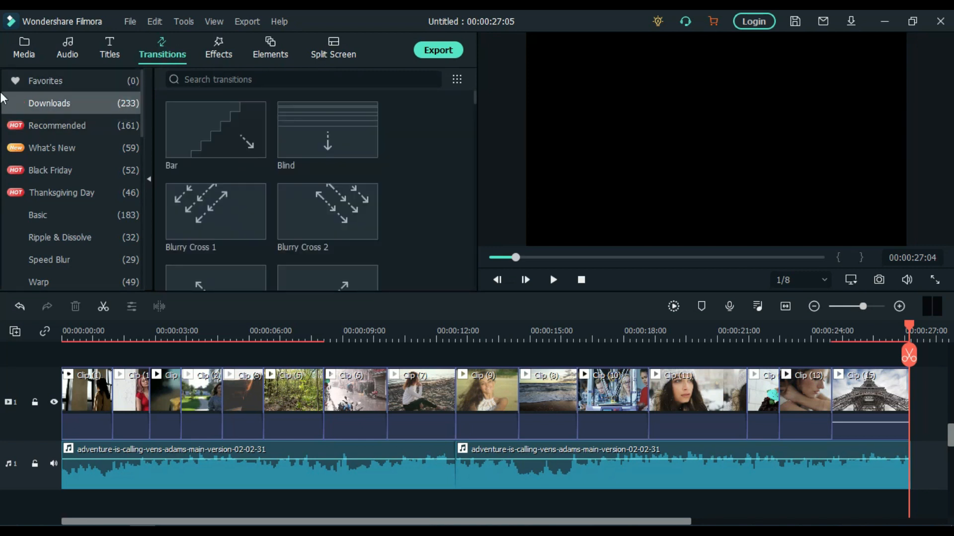
{"action": "left_click", "coordinate": [302, 80]}
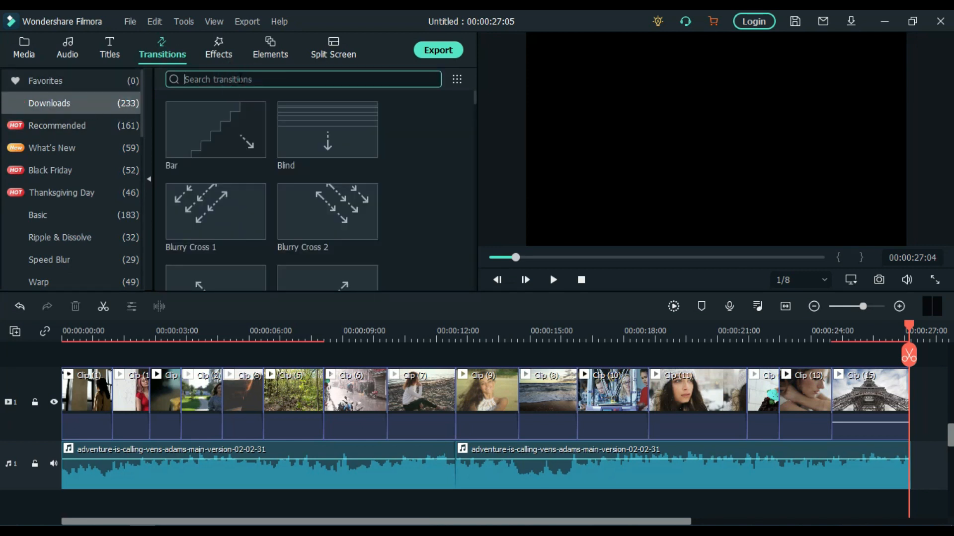
{"action": "type", "text": "flash"}
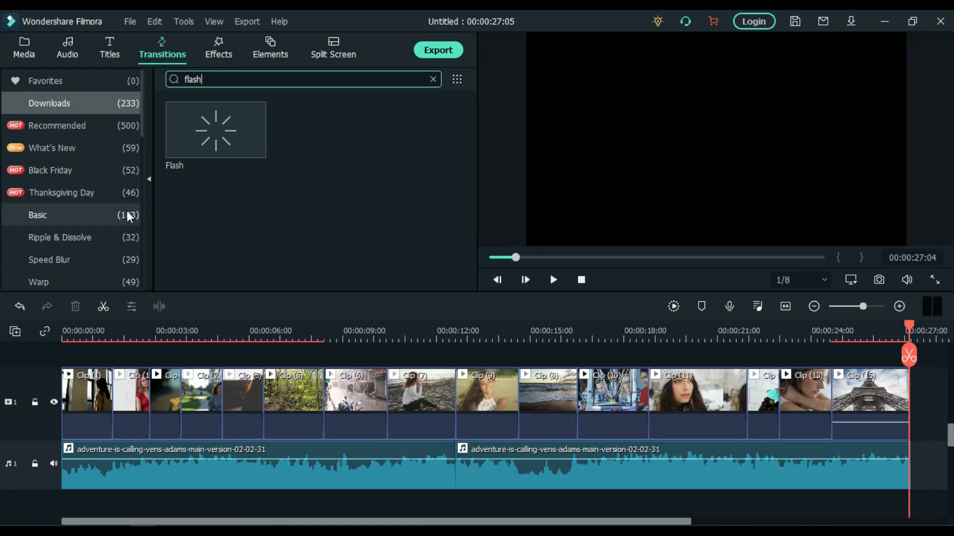
{"action": "left_click", "coordinate": [38, 215]}
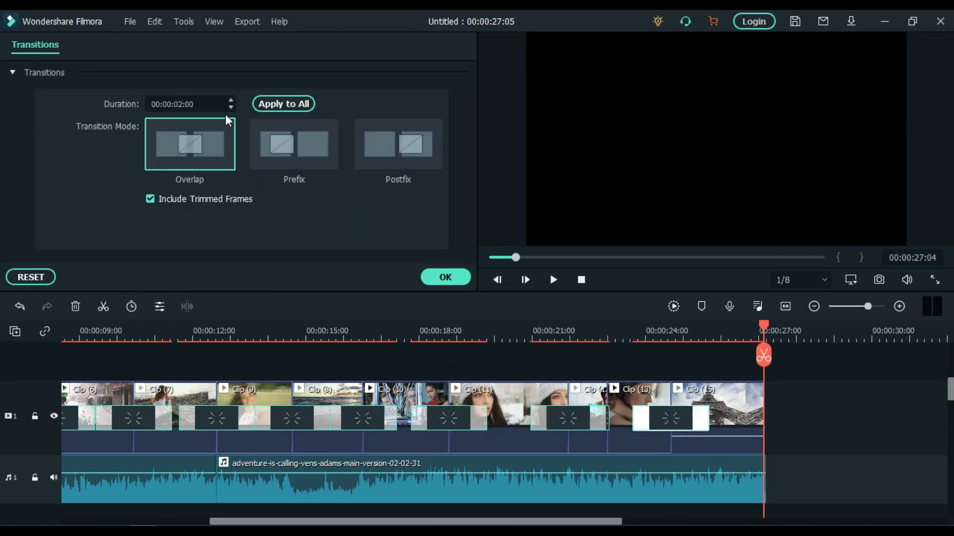
Reduce the transition Duration to 00:00:00:10, apply it to all transitions, and confirm.
{"action": "left_click", "coordinate": [230, 108]}
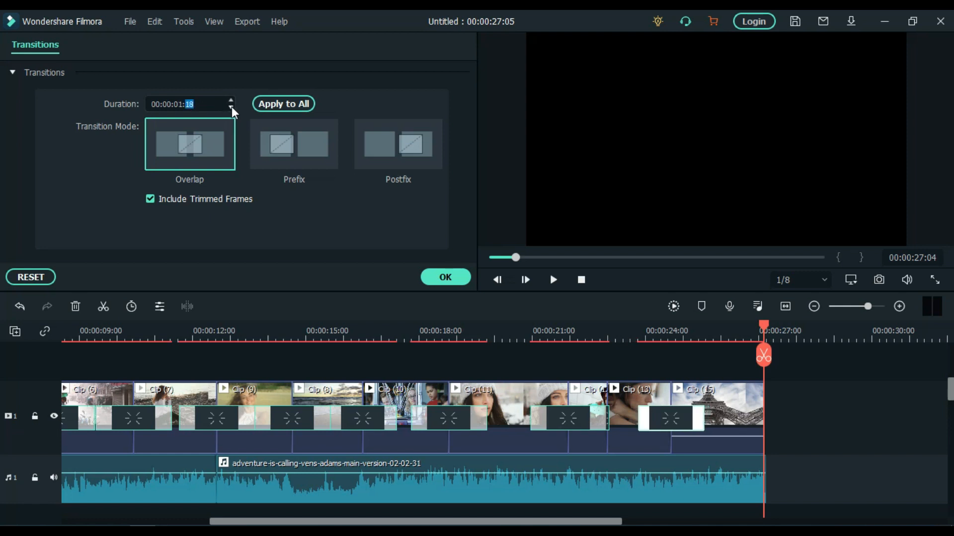
{"action": "left_click", "coordinate": [230, 108]}
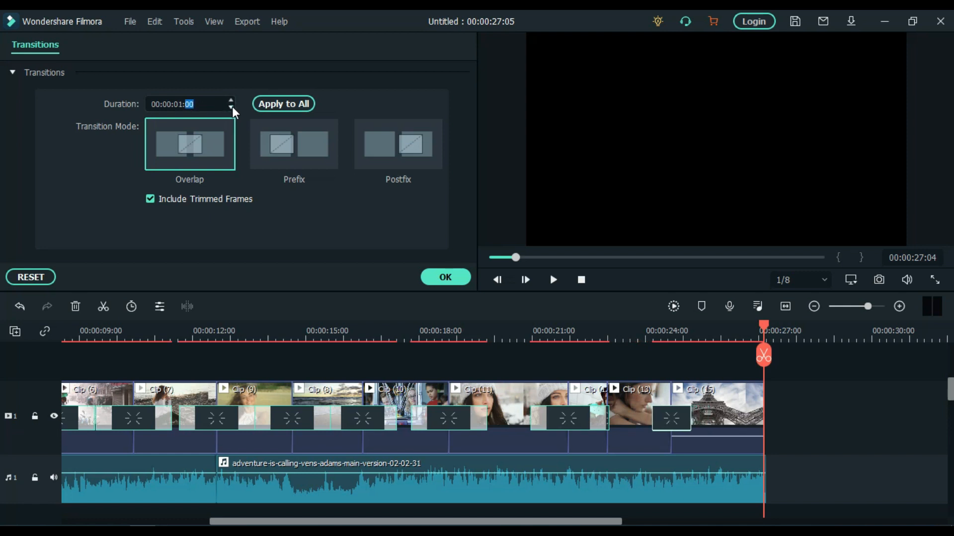
{"action": "left_click", "coordinate": [230, 109]}
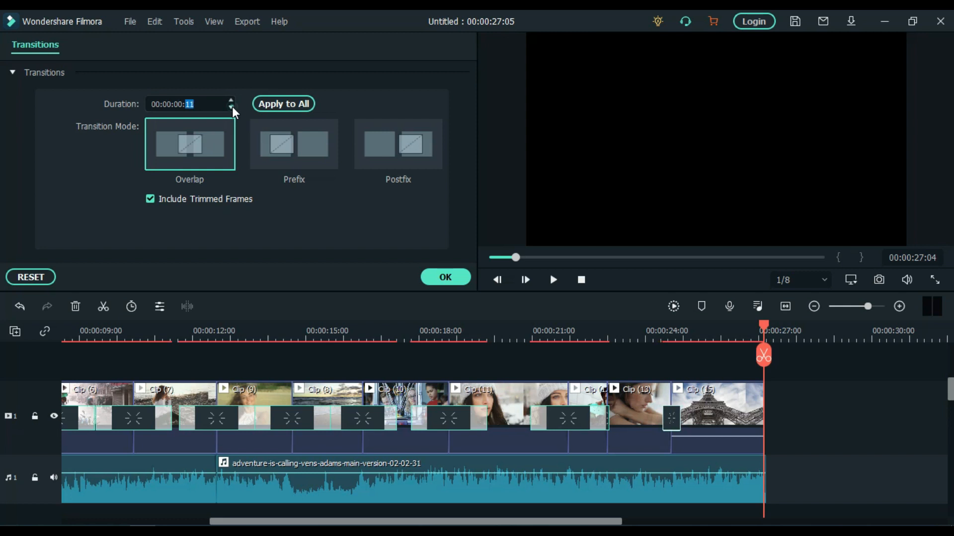
{"action": "left_click", "coordinate": [229, 107]}
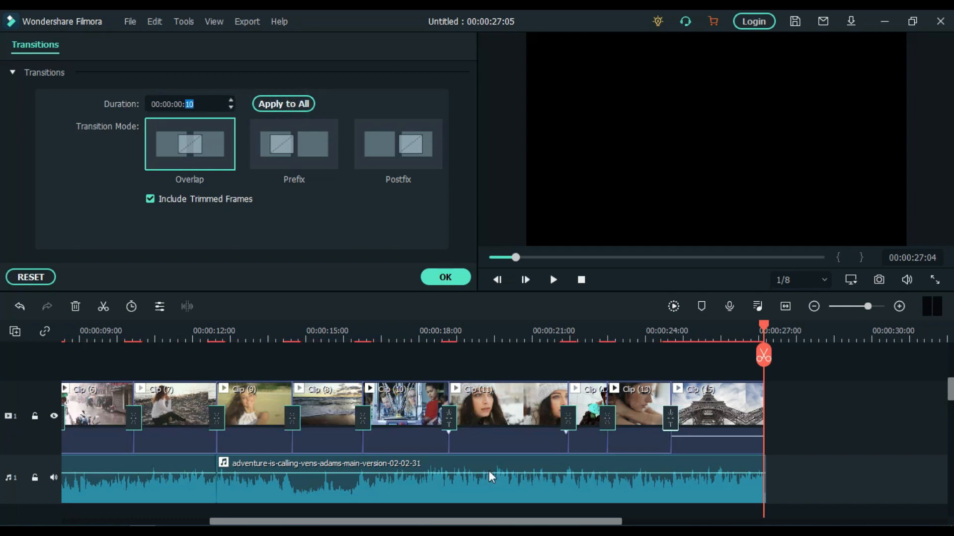
{"action": "scroll", "scroll_direction": "left", "scroll_amount": 3}
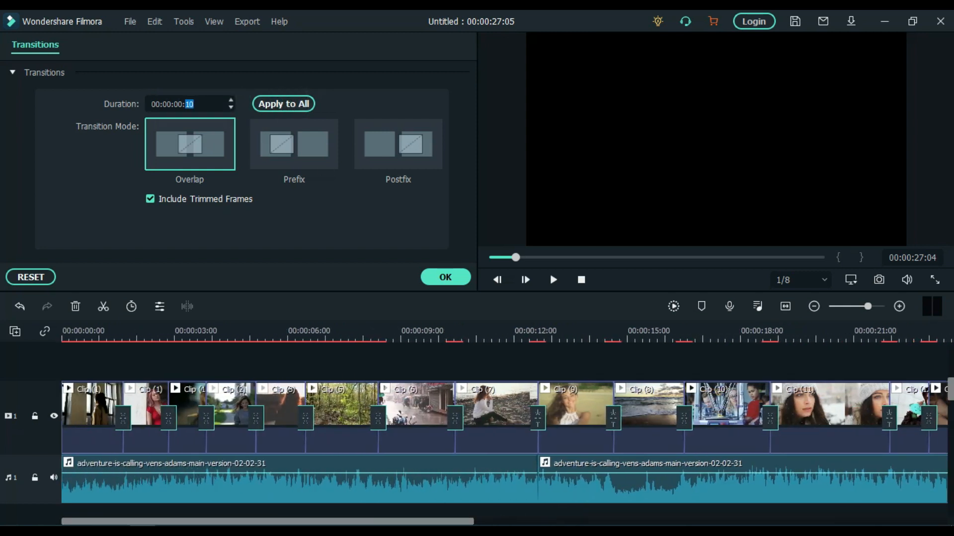
{"action": "left_click", "coordinate": [445, 278]}
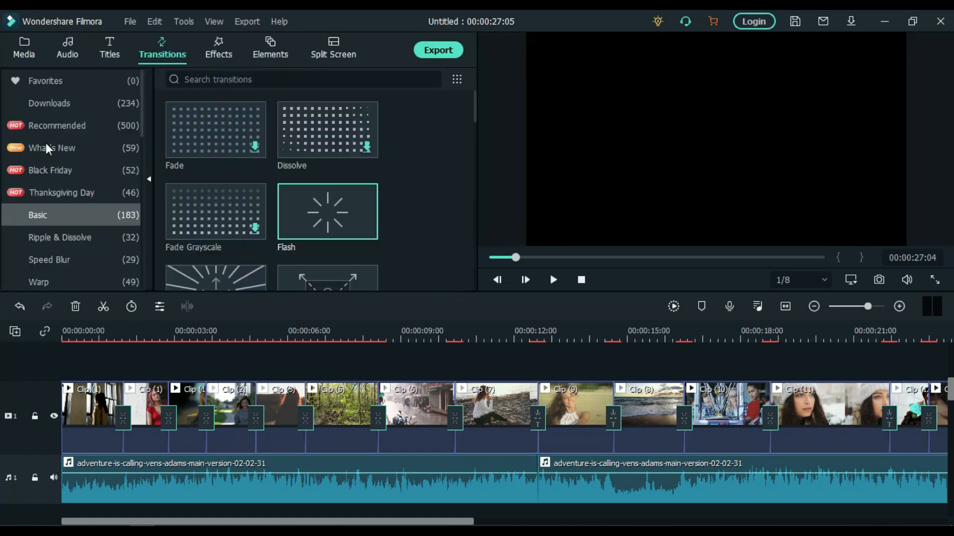
Find the 'custom' Lut effect under LUT and bring up the Lut layer's Custom LUT settings.
{"action": "left_click", "coordinate": [218, 46]}
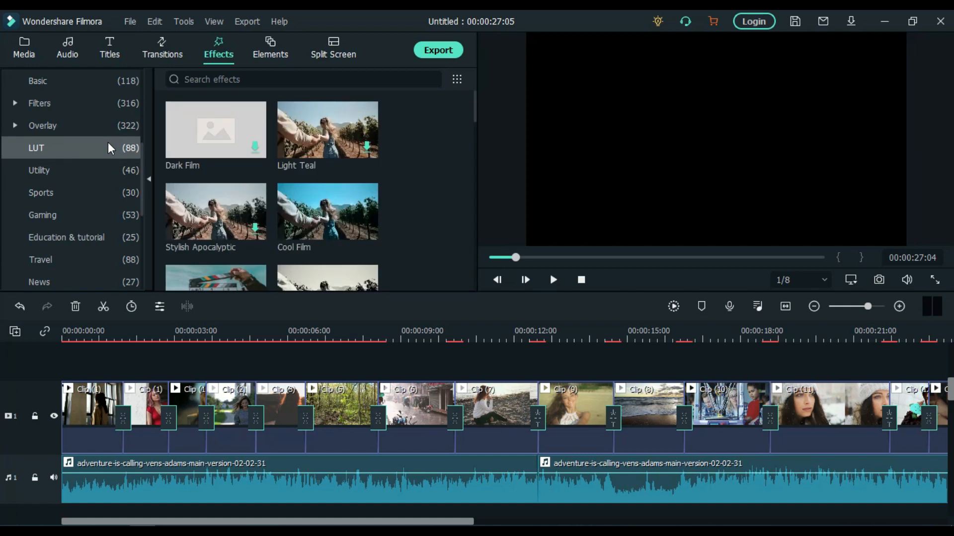
{"action": "type", "text": "custom"}
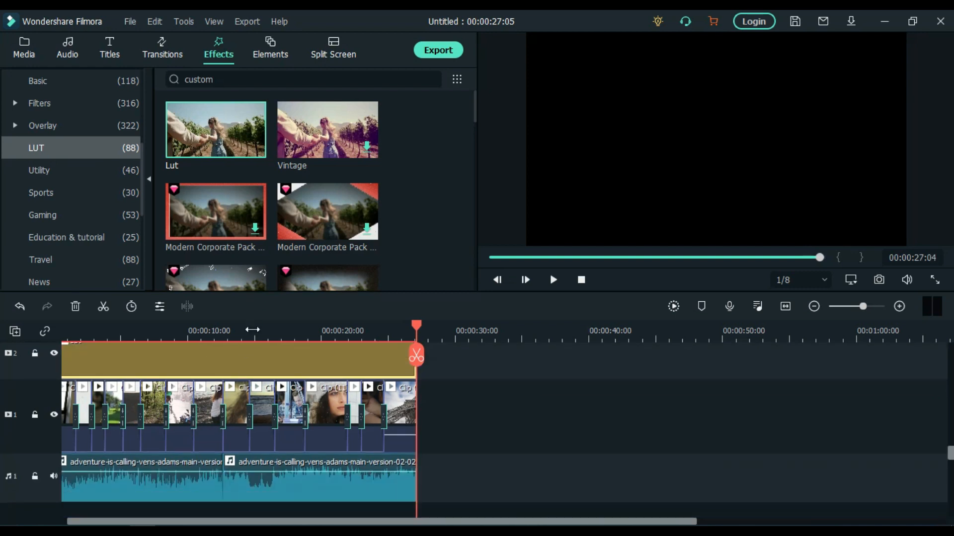
{"action": "double_click", "coordinate": [208, 400]}
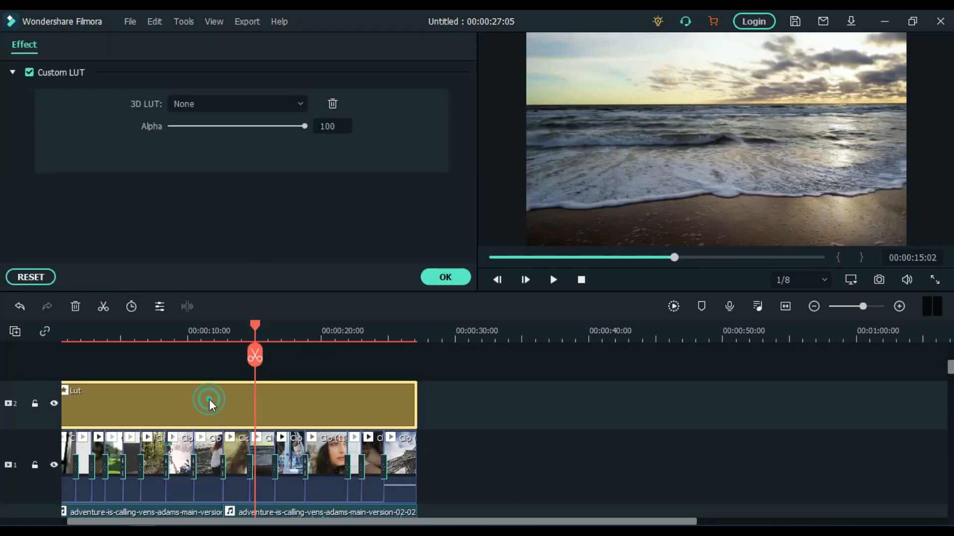
{"action": "left_click", "coordinate": [237, 104]}
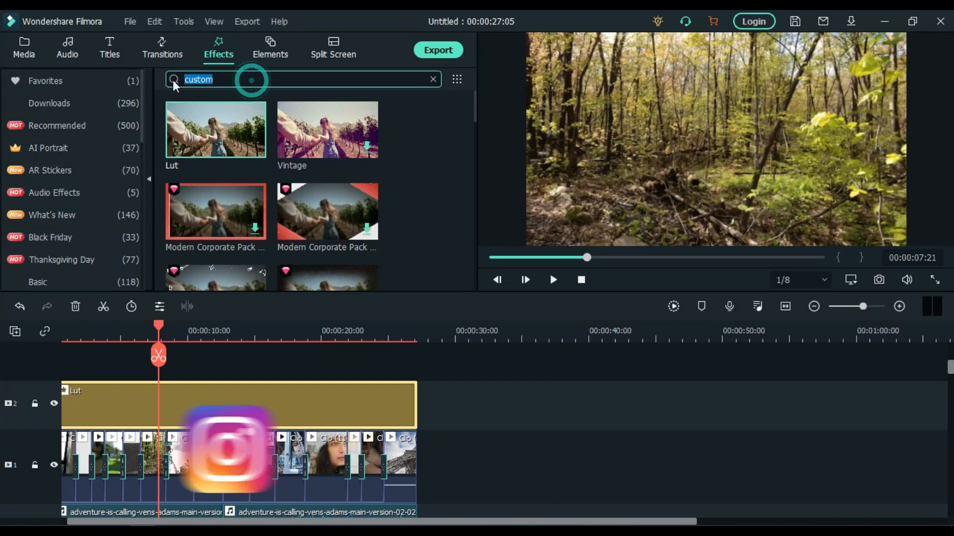
Download Cinema 21:9, span it over the montage, set borderH to -0.30 and confirm.
{"action": "type", "text": "cinema"}
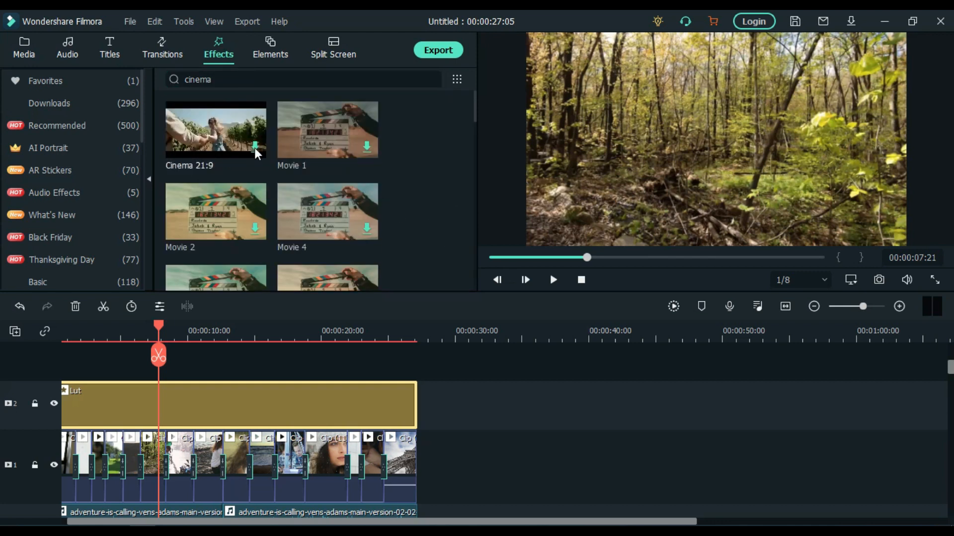
{"action": "left_click", "coordinate": [215, 130]}
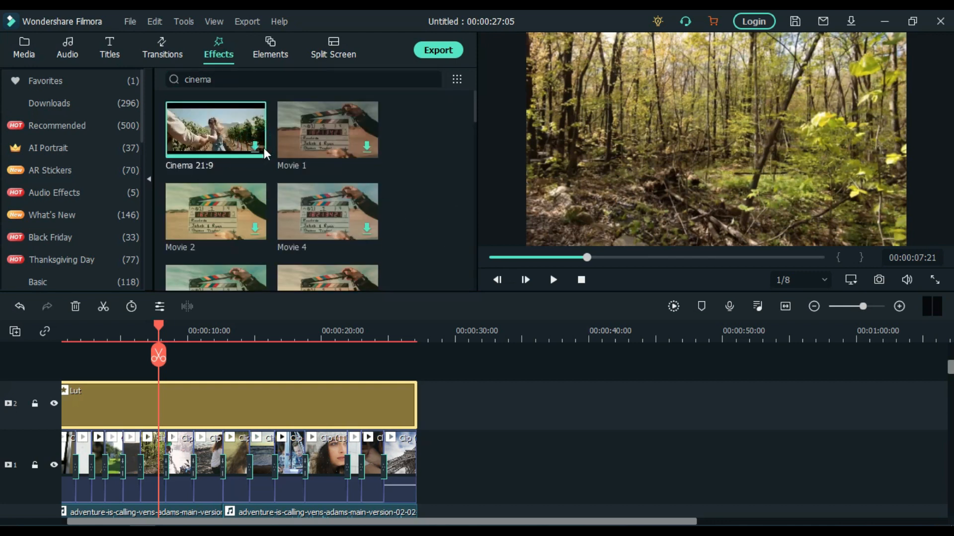
{"action": "left_click_drag", "start_coordinate": [216, 130], "coordinate": [94, 416]}
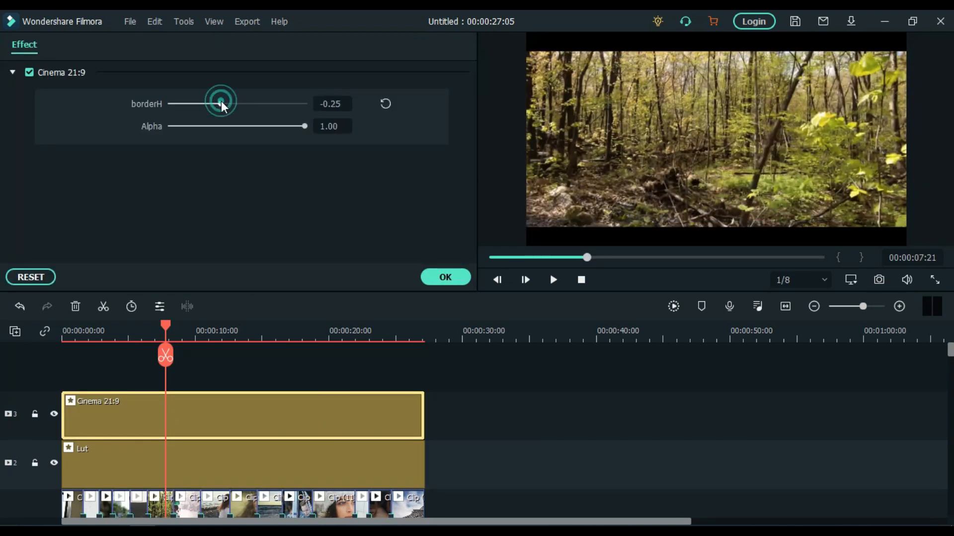
{"action": "left_click_drag", "start_coordinate": [220, 104], "coordinate": [218, 103]}
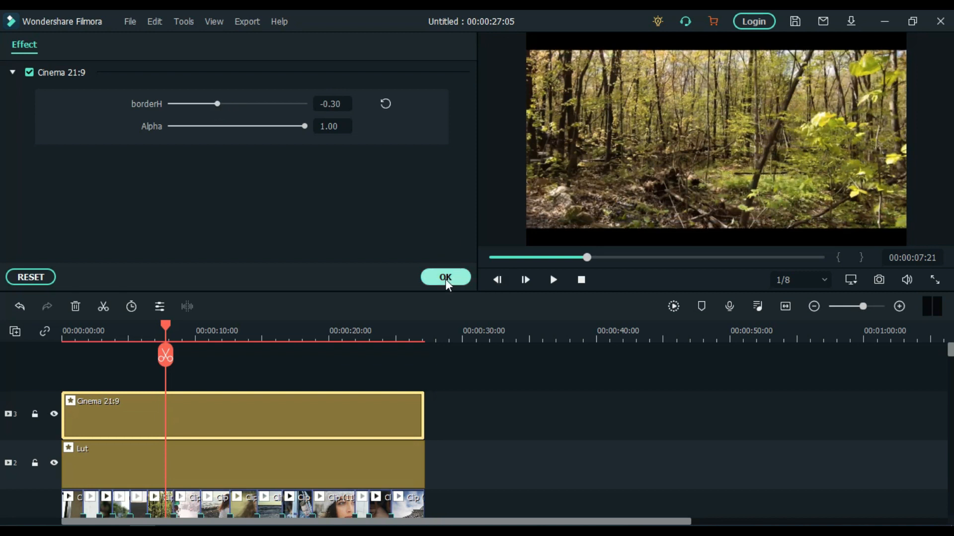
{"action": "left_click", "coordinate": [445, 277]}
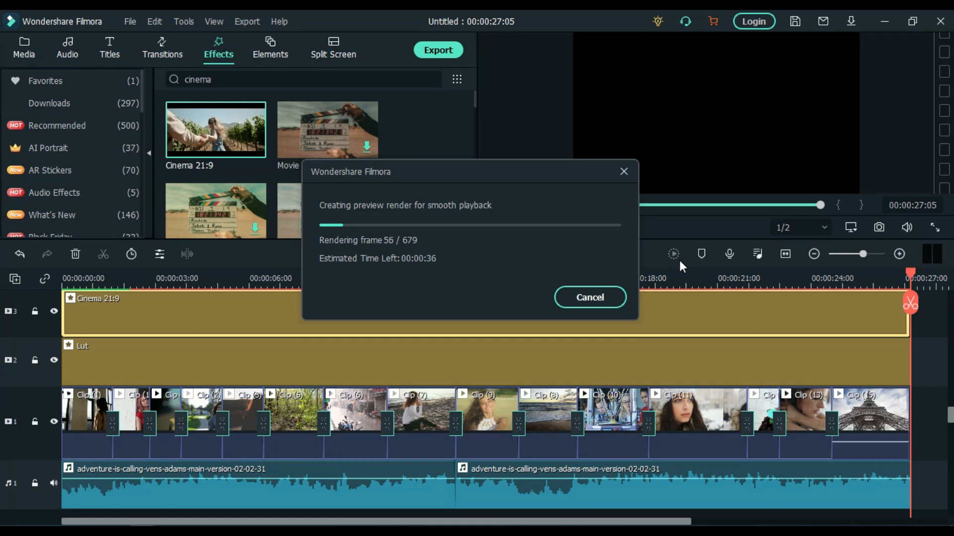
{"action": "mouse_move", "coordinate": [674, 278]}
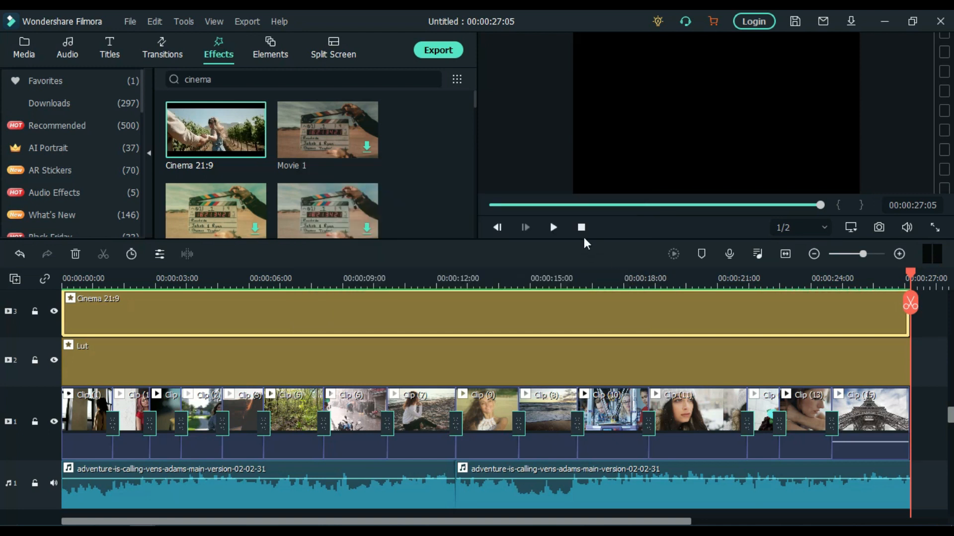
Play the rendered letterboxed montage in the preview window through the beach clip.
{"action": "left_click", "coordinate": [553, 227]}
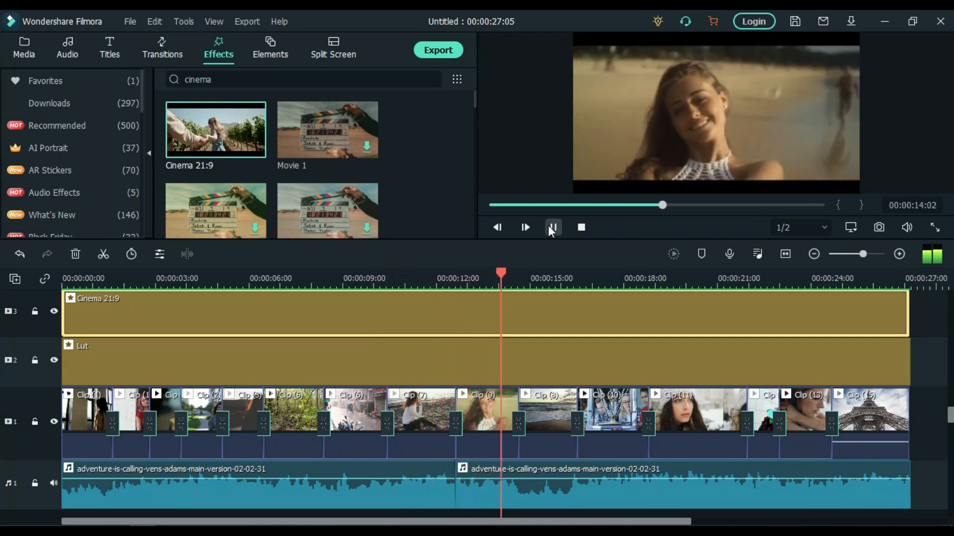
{"action": "left_click", "coordinate": [552, 227]}
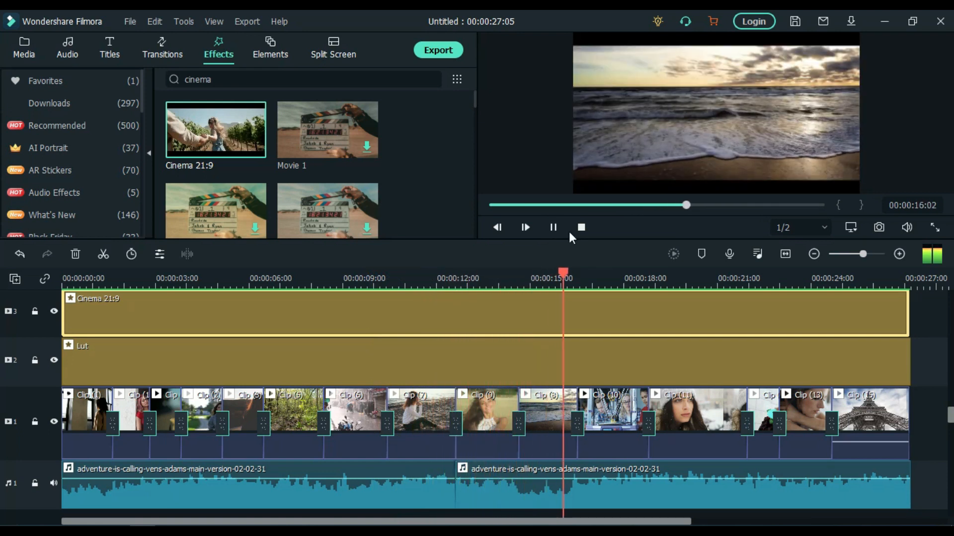